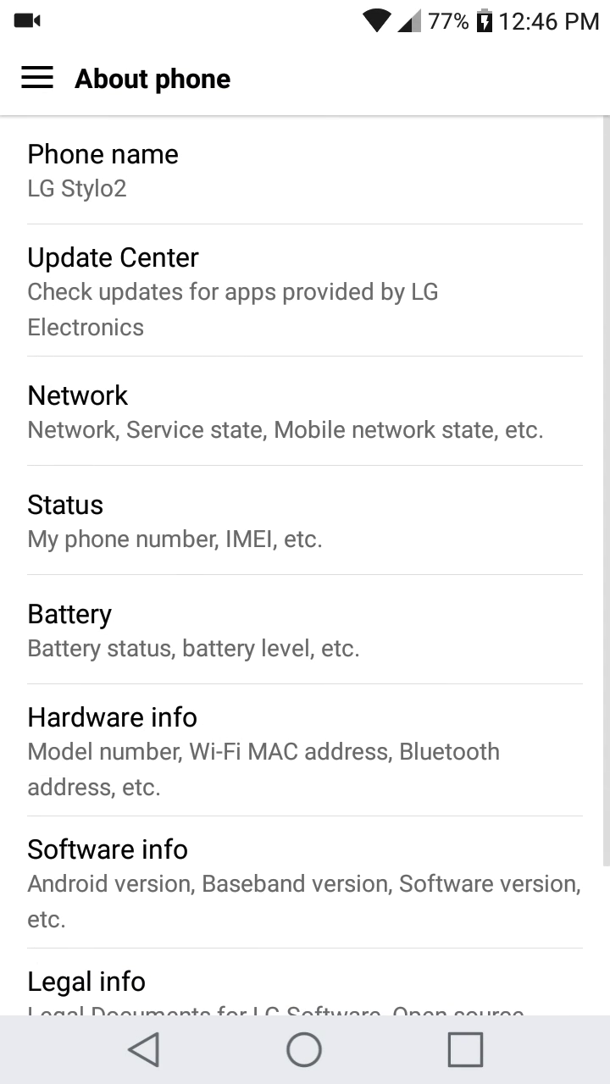
Step: Leave About phone and return to the main Settings list
{"action": "left_click", "coordinate": [305, 881]}
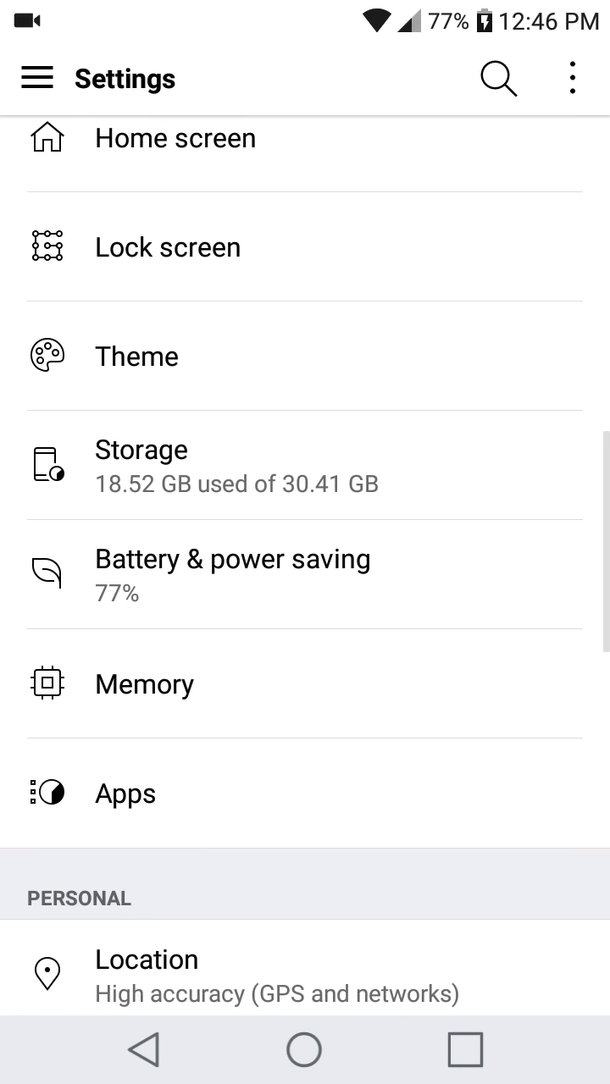
Step: Open Beat Stomper's App info from the Apps list
{"action": "left_click", "coordinate": [125, 793]}
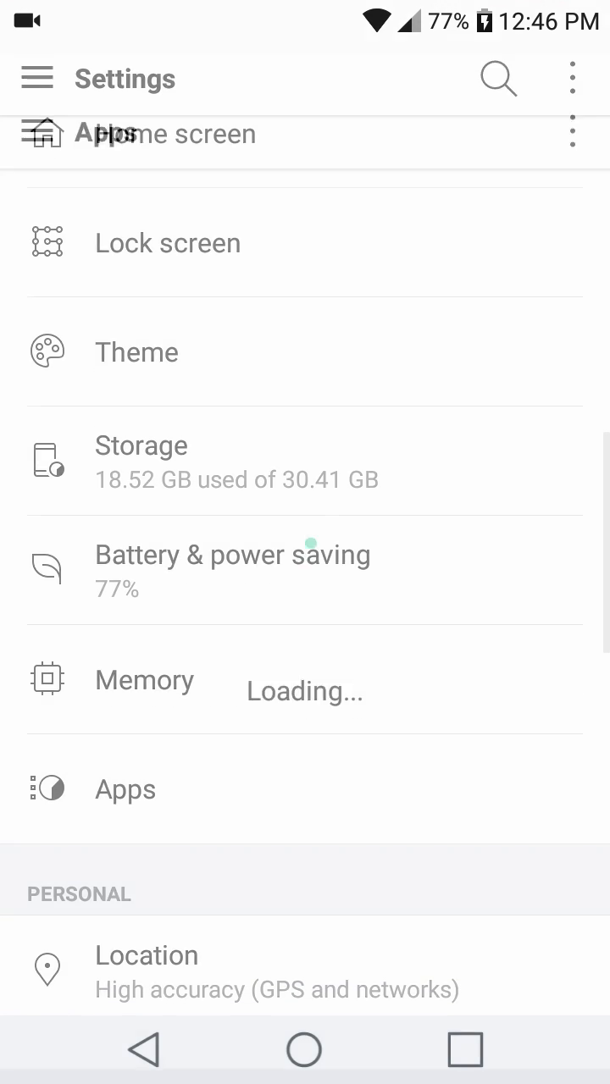
{"action": "left_click", "coordinate": [124, 789]}
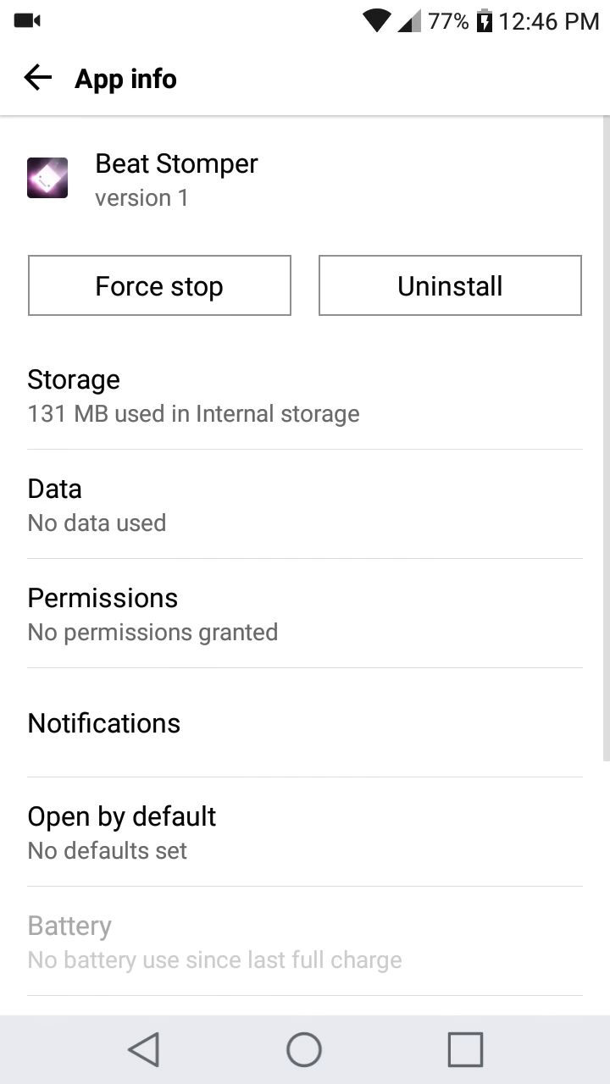
Step: Change Beat Stomper's storage location to the SD card and start the move
{"action": "left_click", "coordinate": [305, 396]}
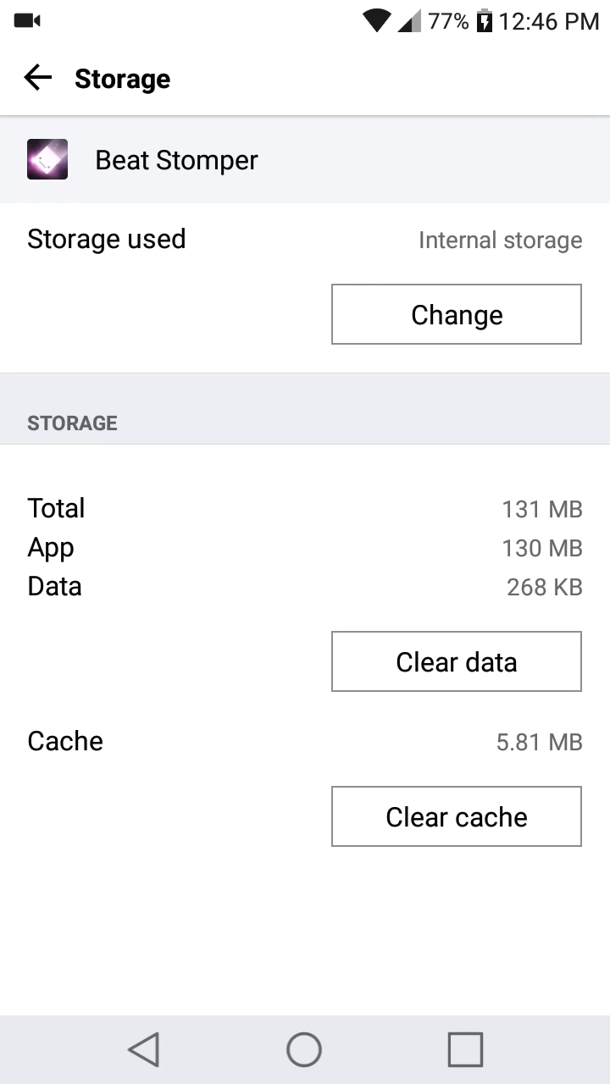
{"action": "left_click", "coordinate": [456, 315]}
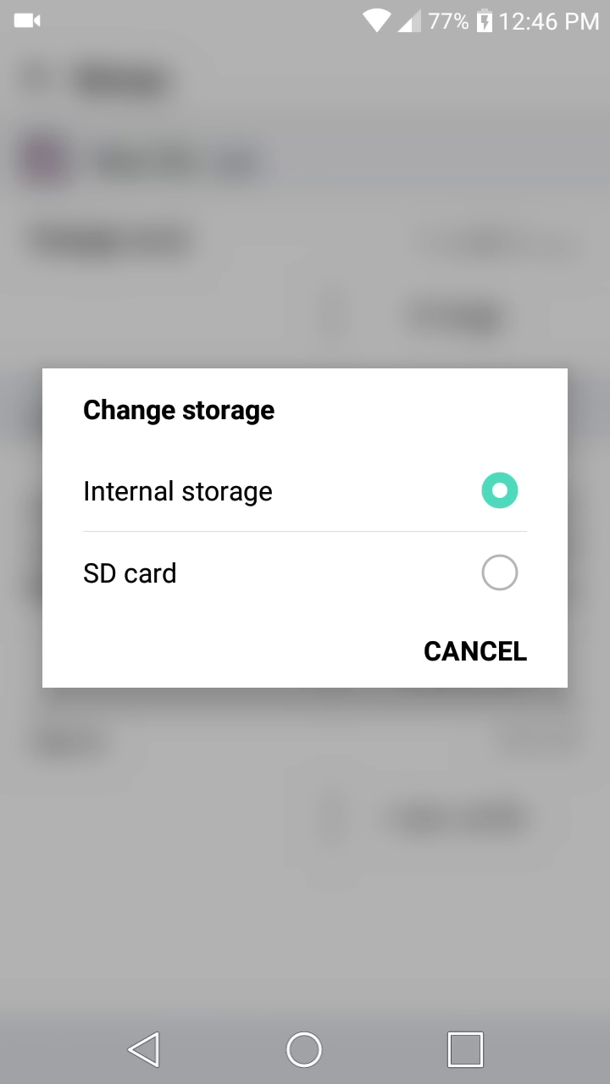
{"action": "left_click", "coordinate": [499, 573]}
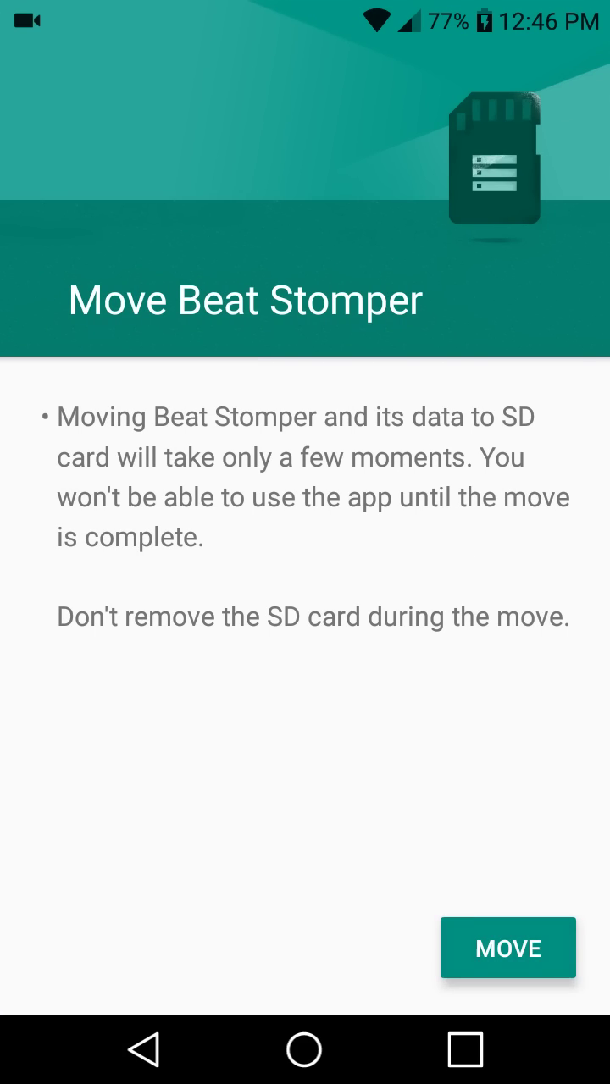
{"action": "left_click", "coordinate": [507, 947]}
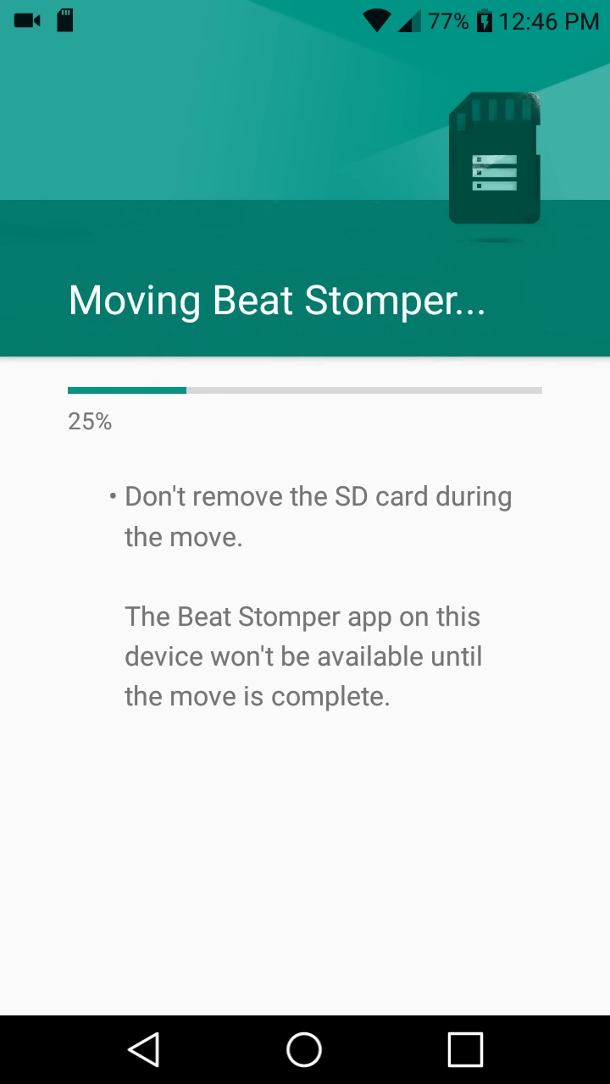